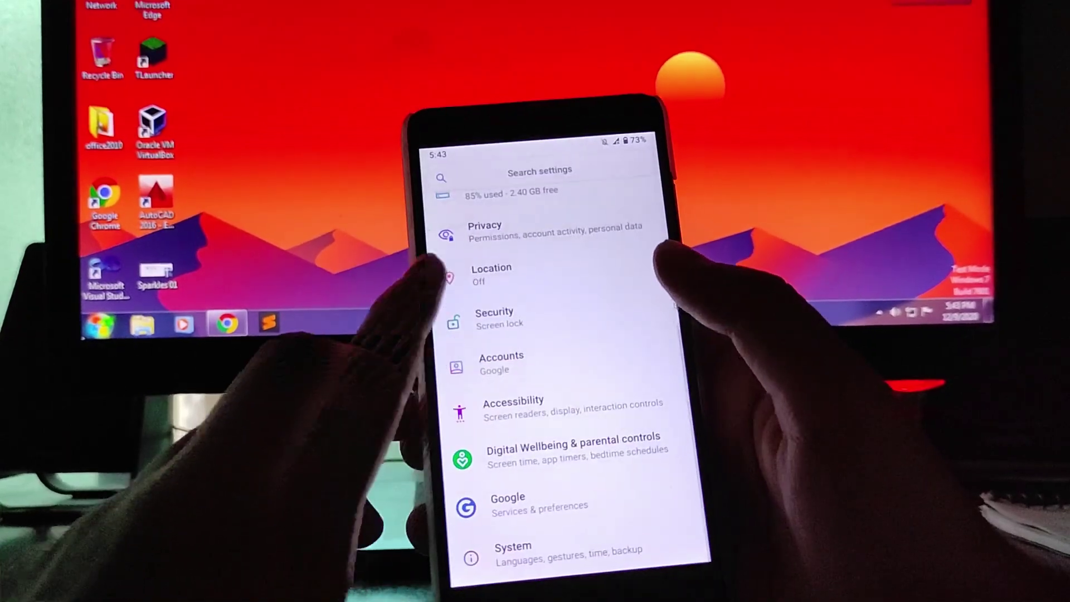
{"action": "left_click", "coordinate": [493, 316]}
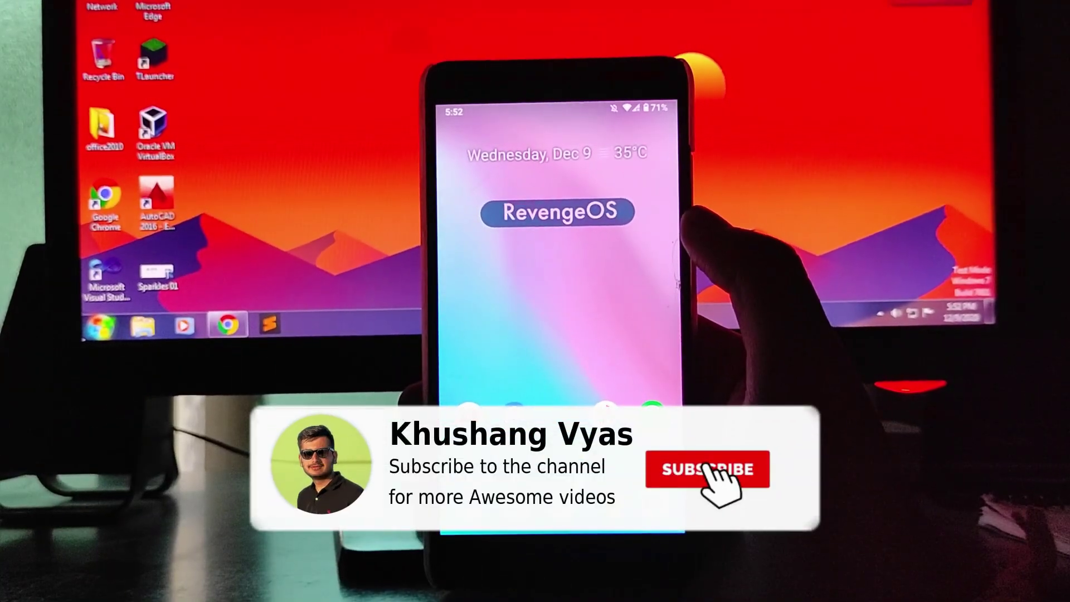
{"action": "left_click", "coordinate": [704, 483]}
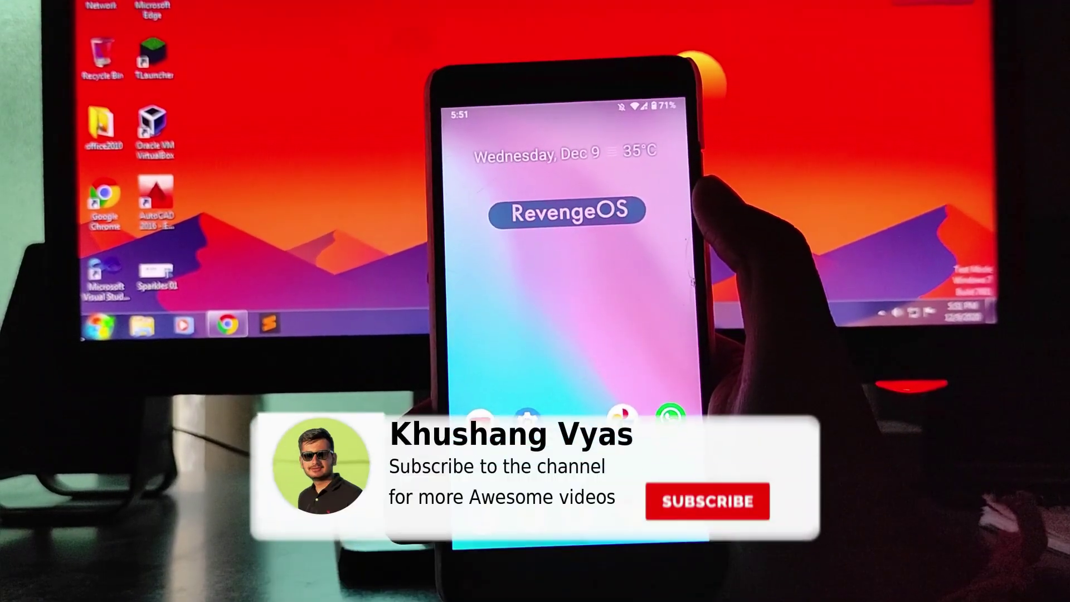
{"action": "left_click", "coordinate": [705, 502]}
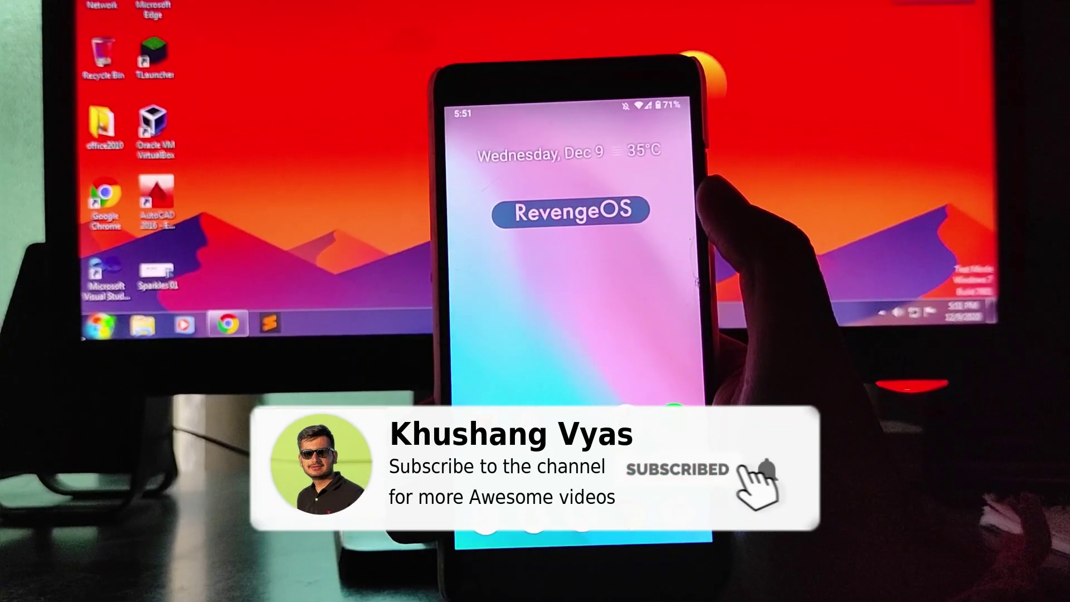